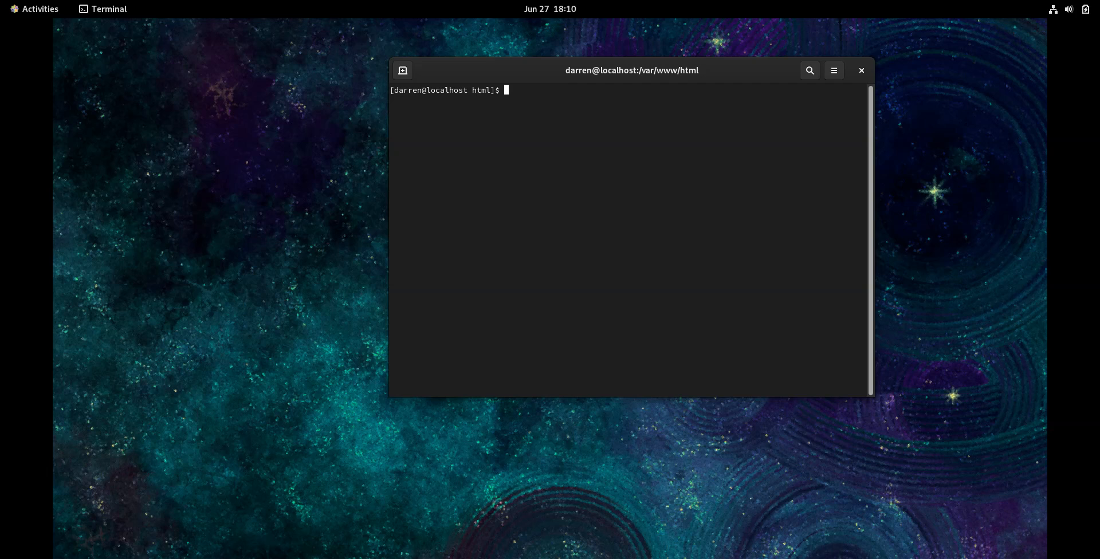
mouse_move(1079, 289)
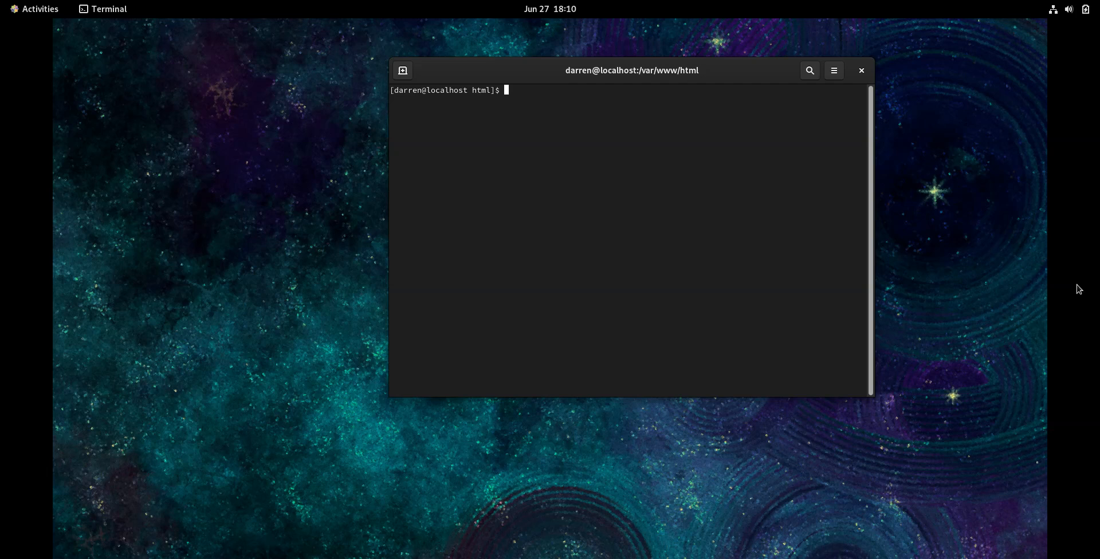
mouse_move(515, 87)
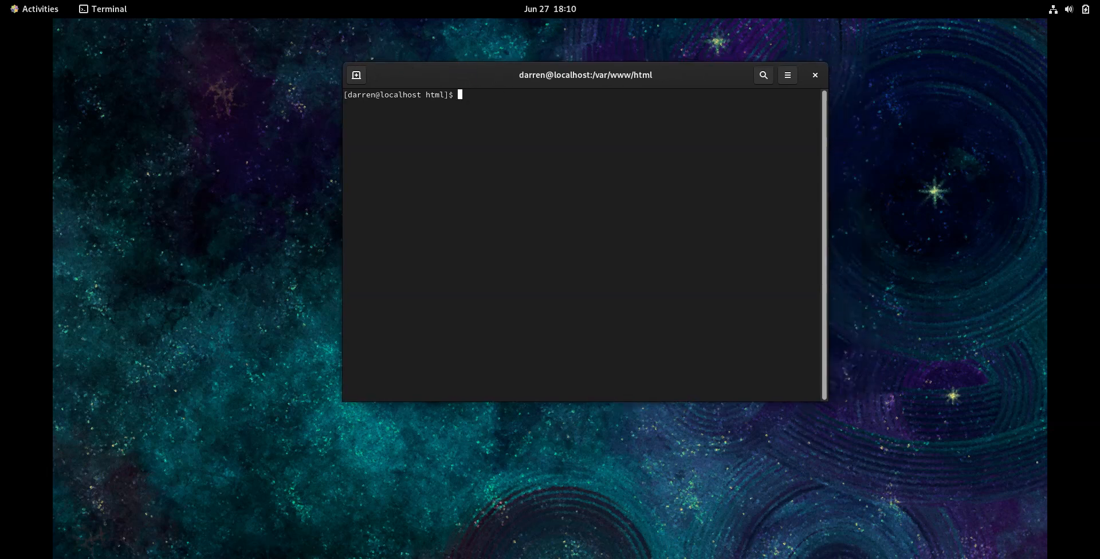
Step: Install the httpd package and its dependencies with sudo yum install httpd -y
text(sud)
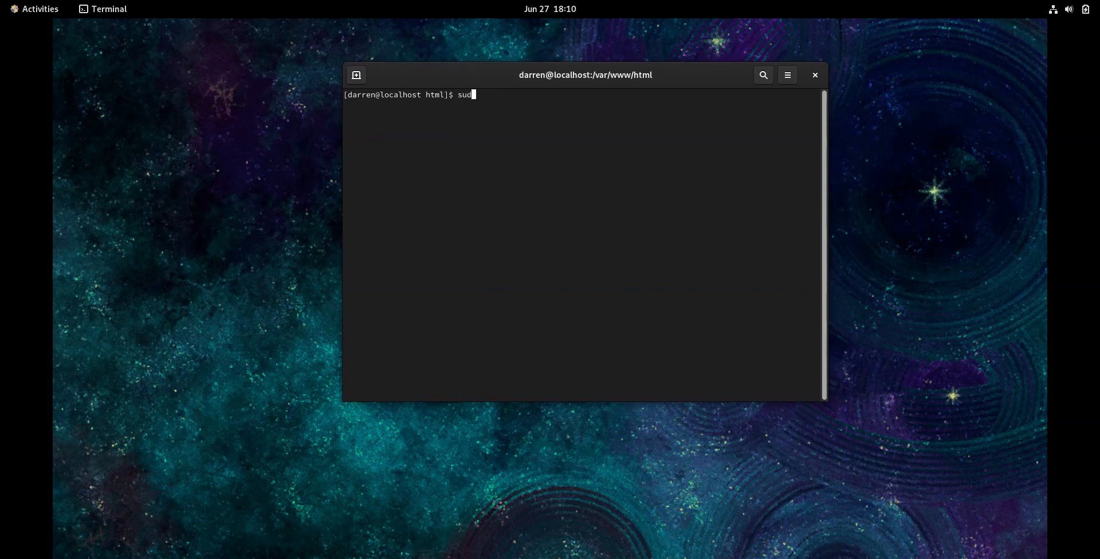
text(o yum)
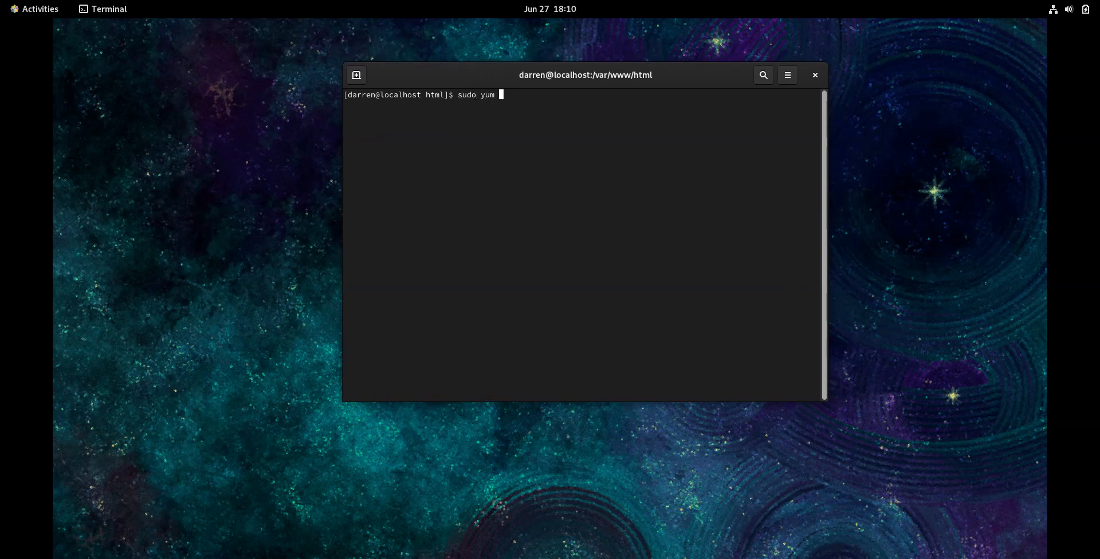
text(install httpd -y)
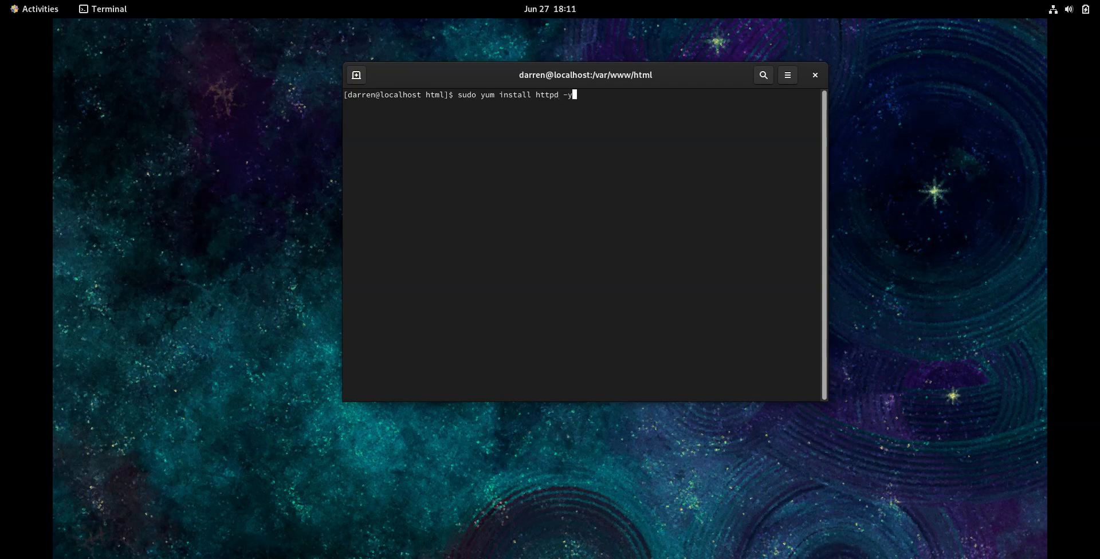
key(Return)
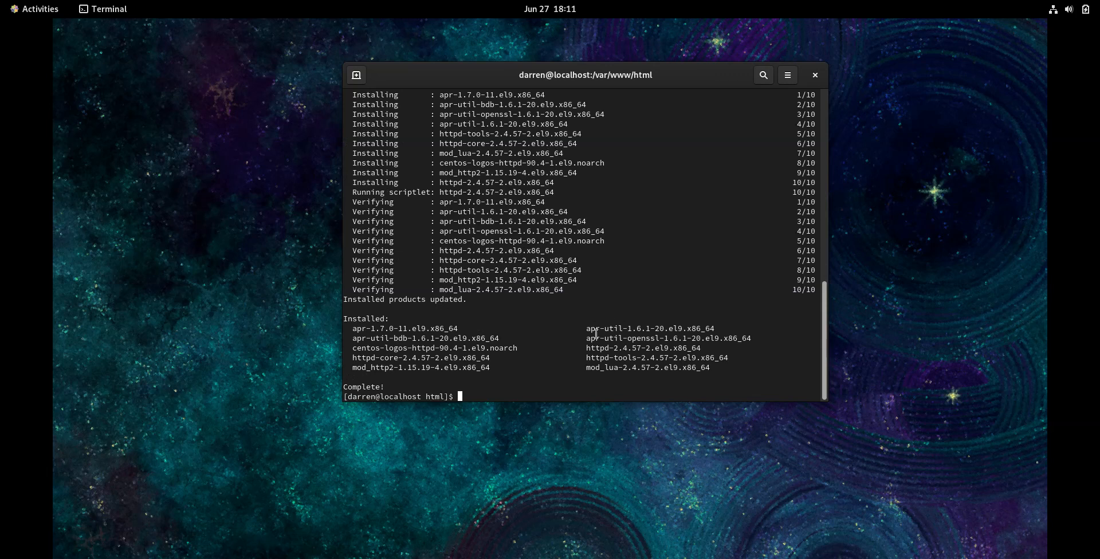
Step: Start httpd with systemctl and check its status shows active (running) on port 80
text(sudo)
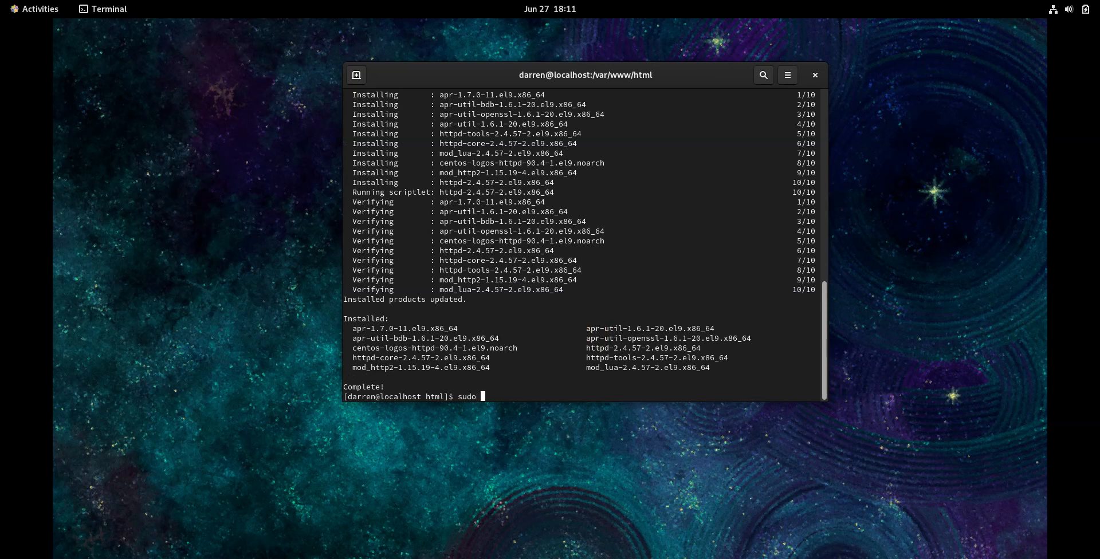
text(sys)
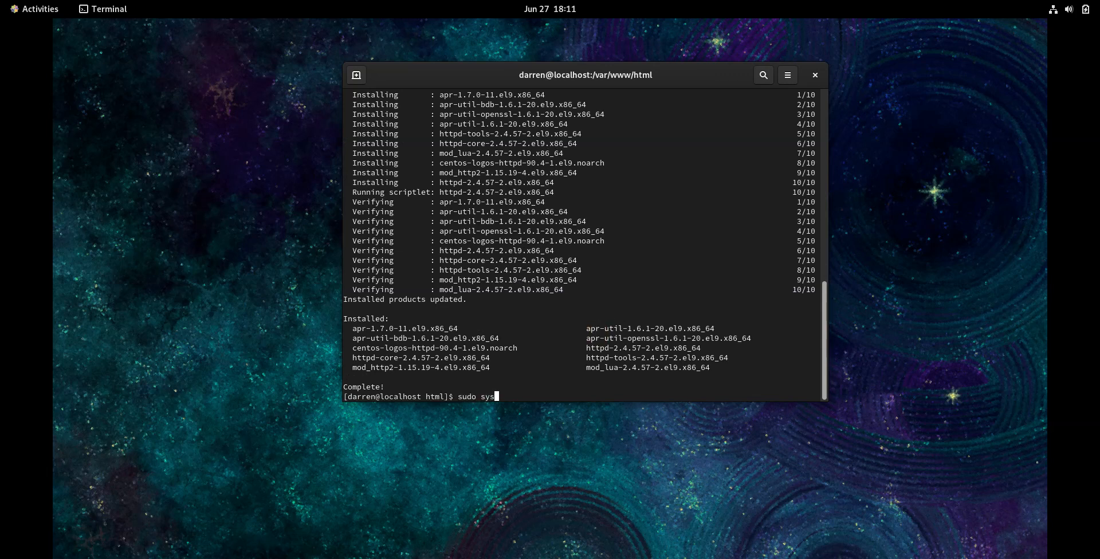
text(temctl start htt)
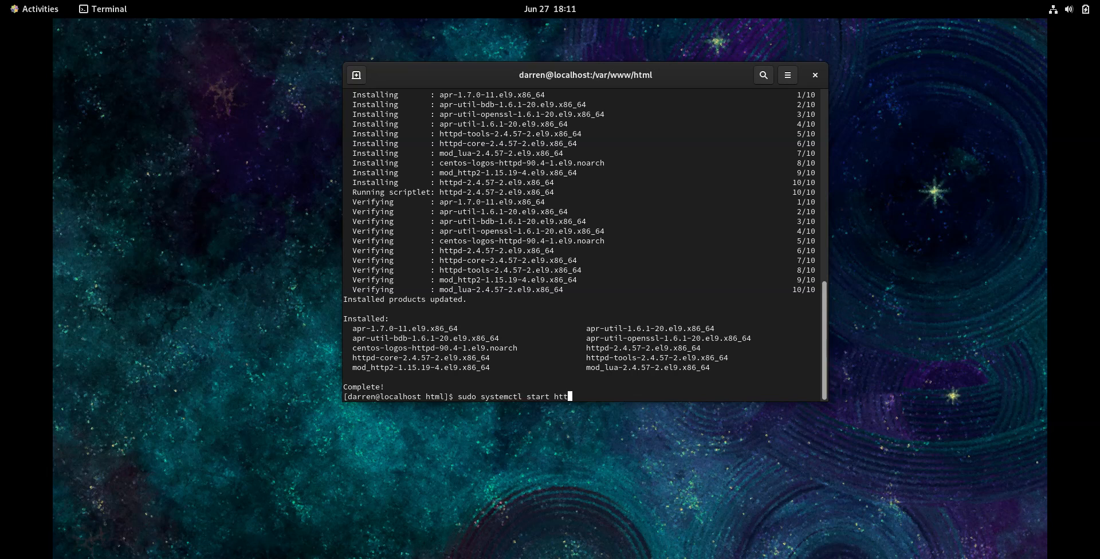
key(Return)
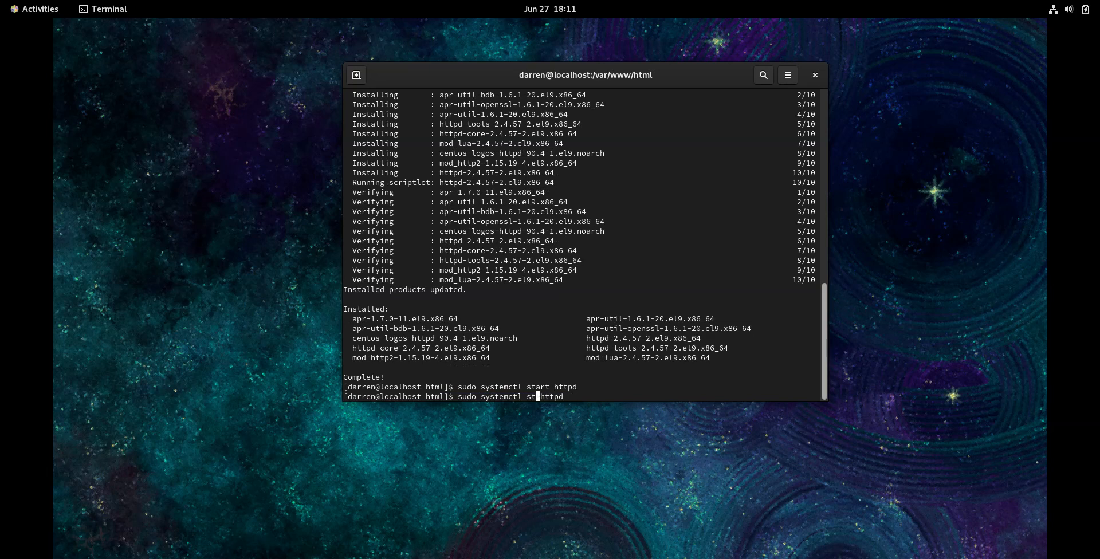
text(atus)
key(Return)
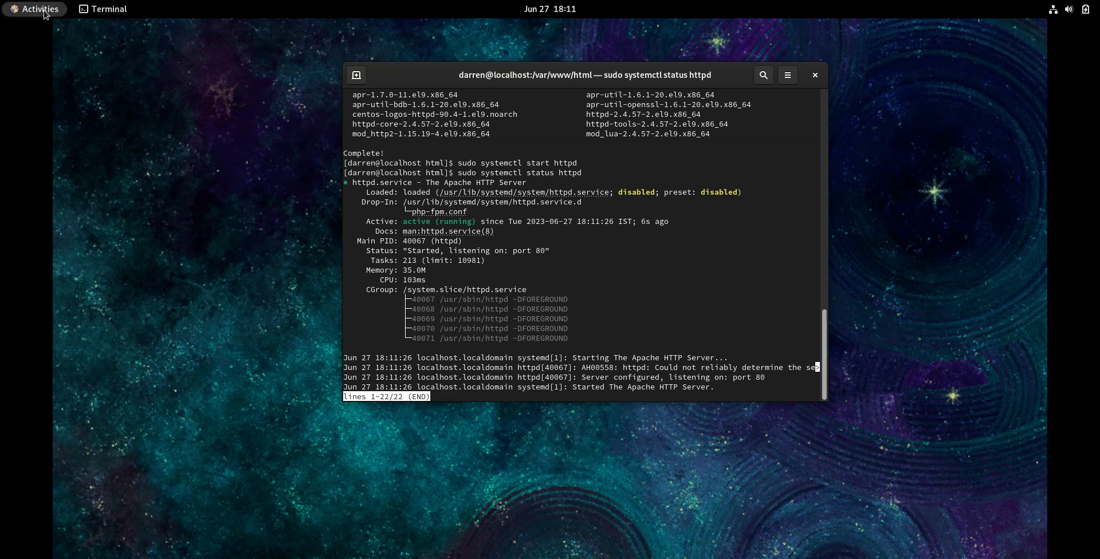
Step: Open Activities to launch Firefox and load localhost's HTTP Server Test Page
click(33, 8)
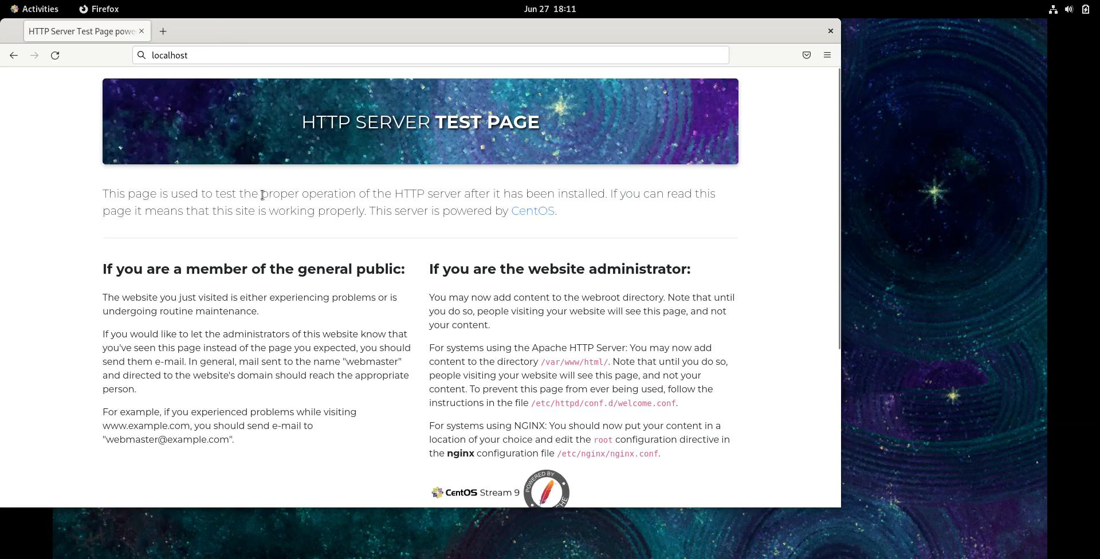
mouse_move(377, 193)
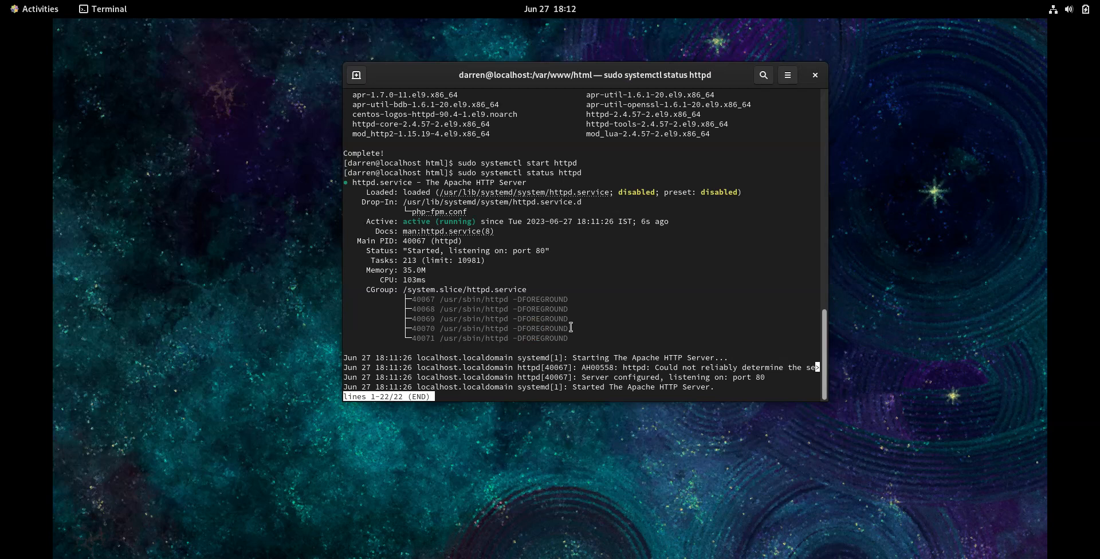
Step: Exit the status pager and enable httpd at boot with sudo systemctl enable httpd
key(q)
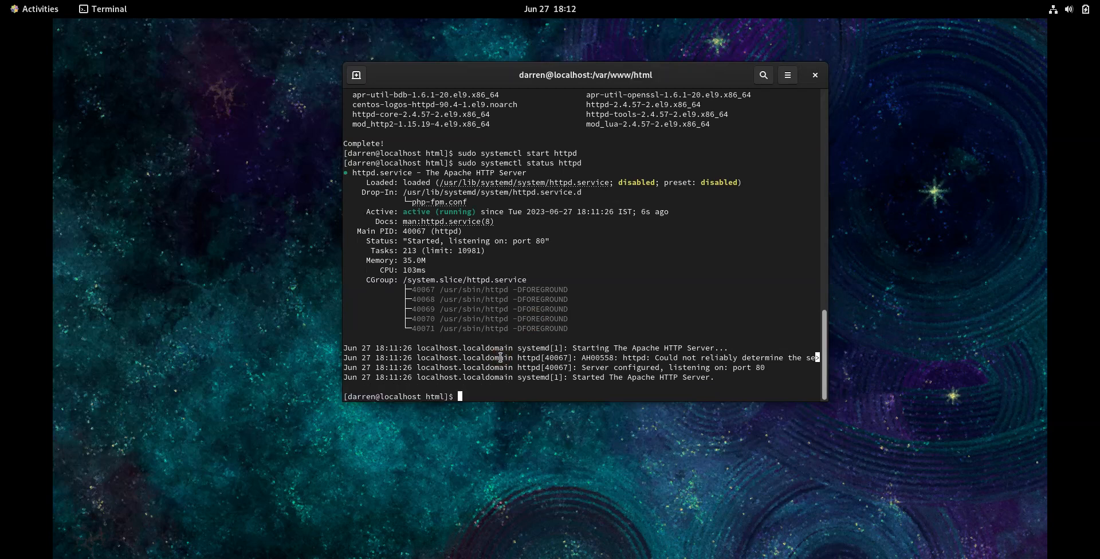
text(sudo systemctl status httpd)
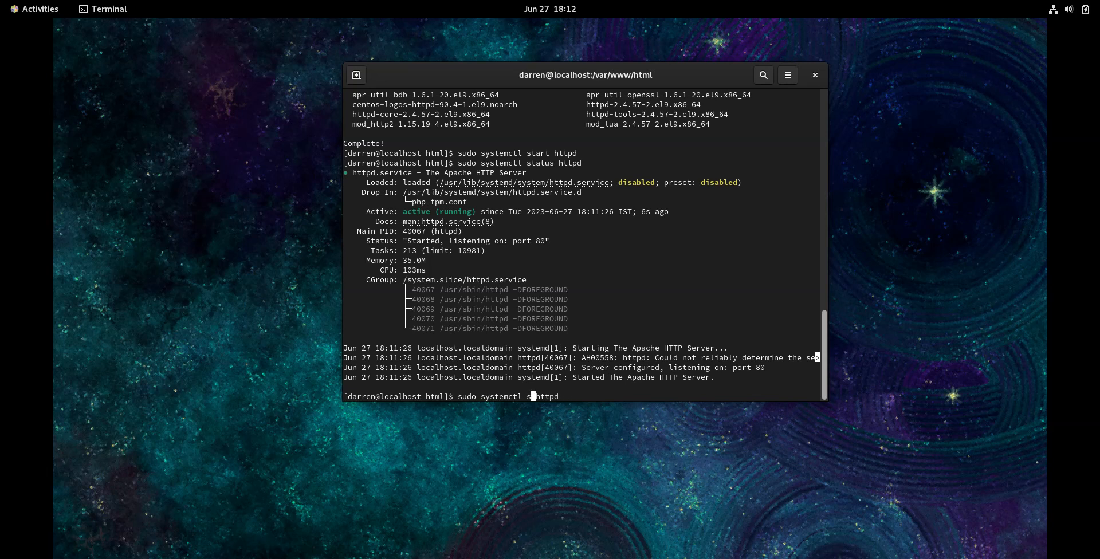
text(enable)
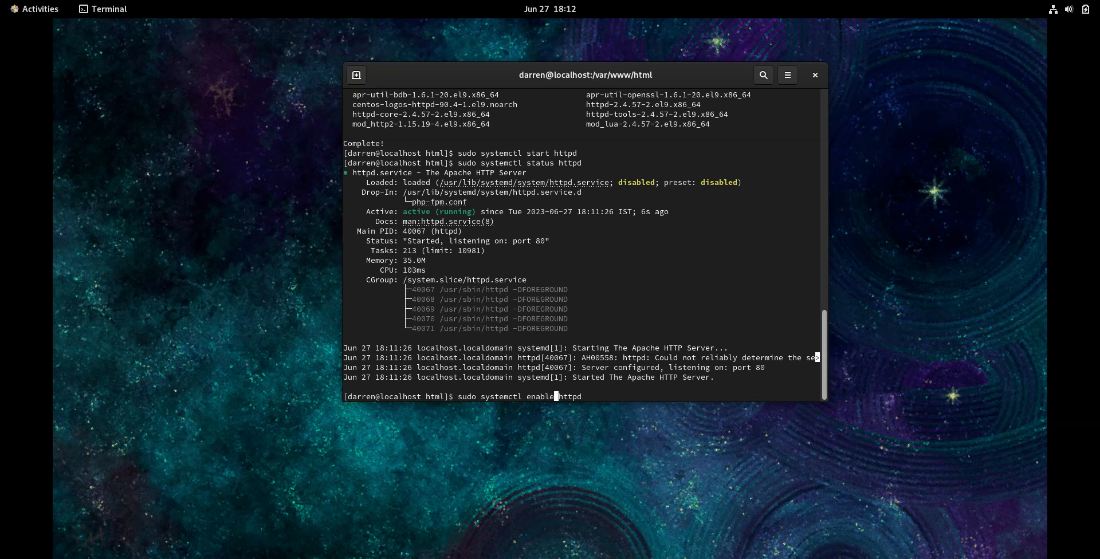
key(Return)
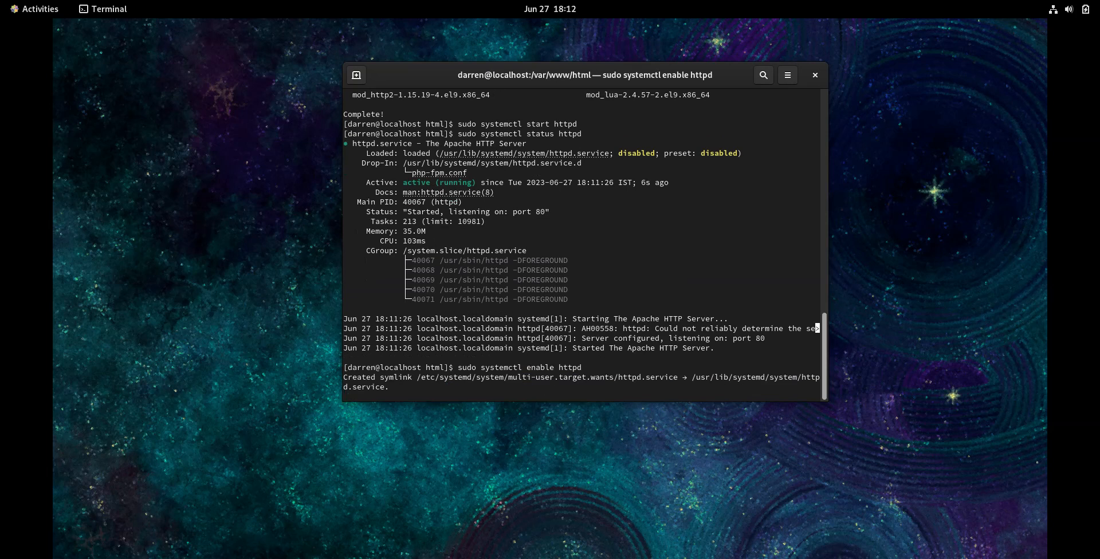
key(Return)
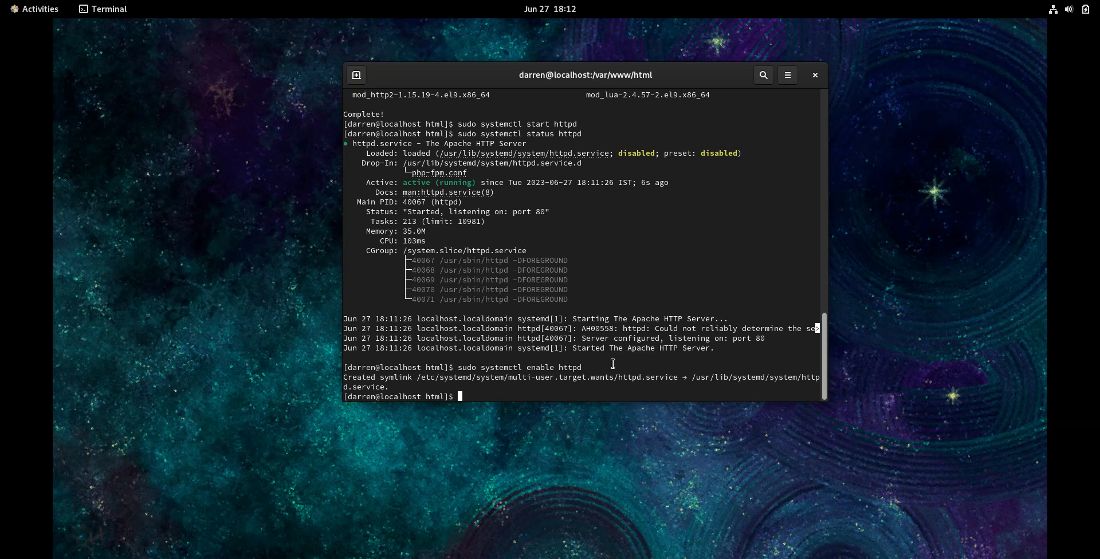
mouse_move(593, 365)
text(pwd)
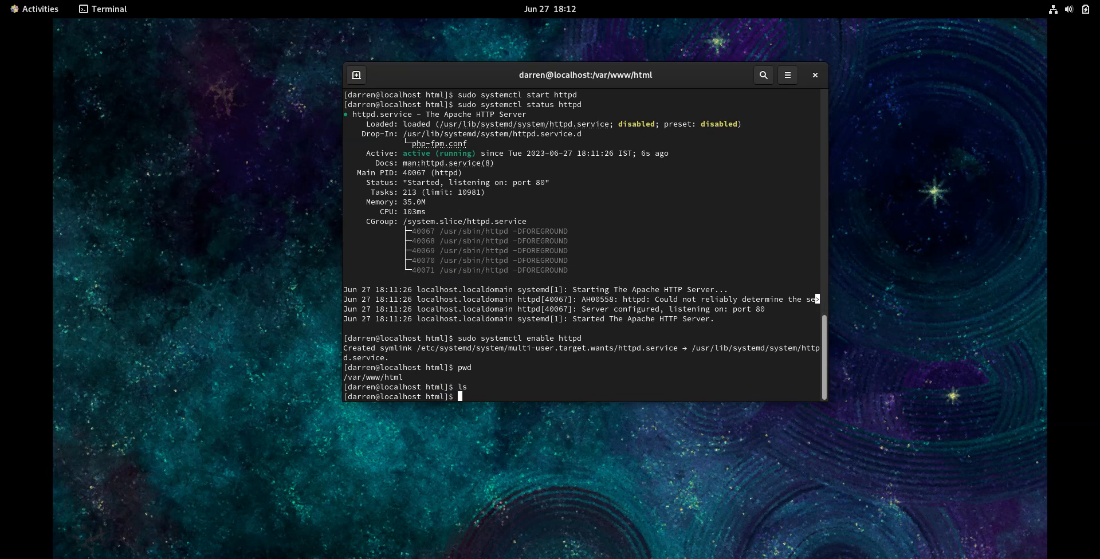
Step: Create index.html in /var/www/html with sudo vi index.html
text(sudo vi in)
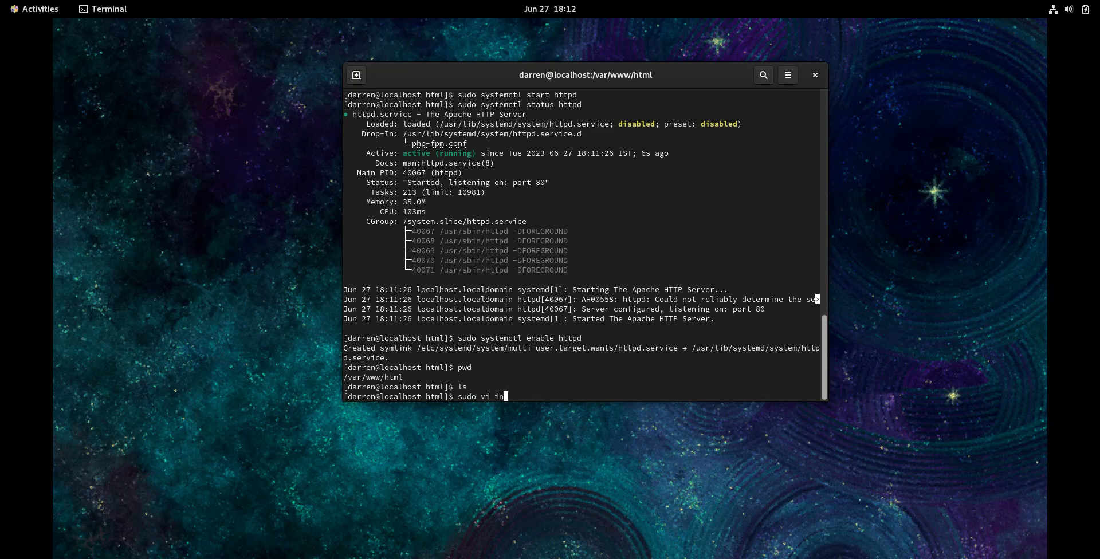
text(dex.ht)
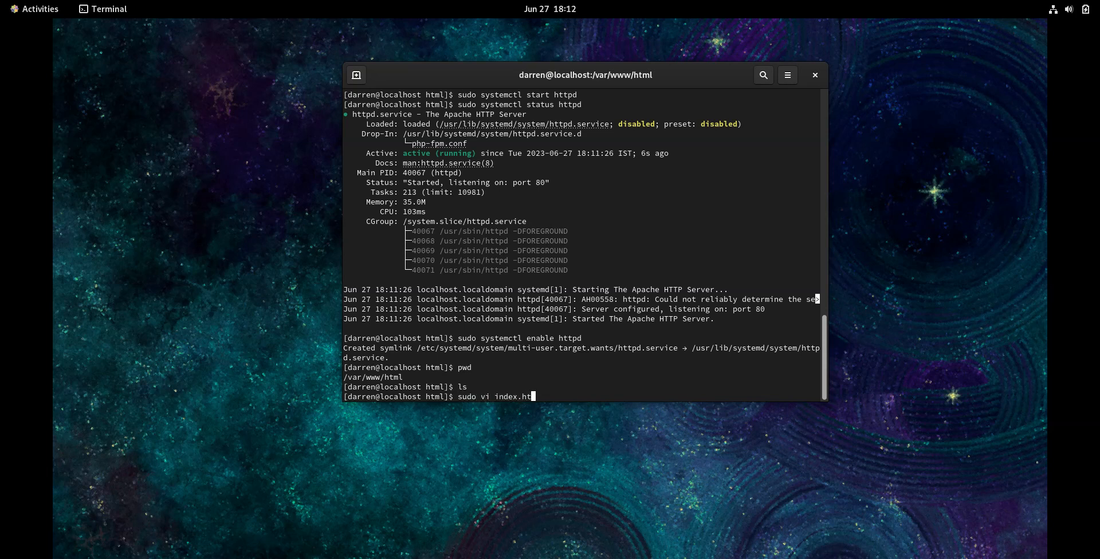
key(Return)
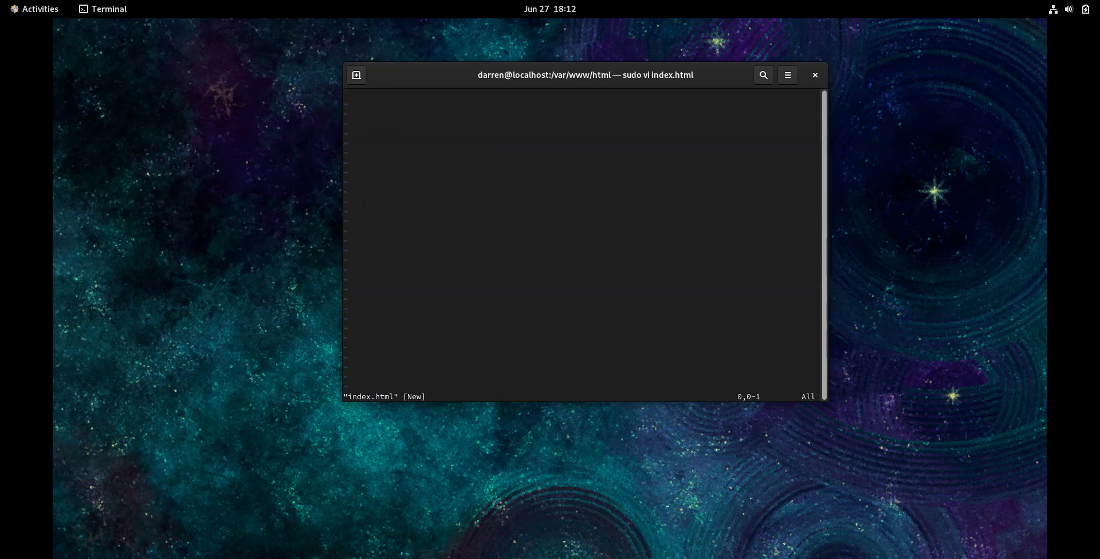
Step: Write 'This is a new test page' into index.html, then save and quit with :wq!
text(This is)
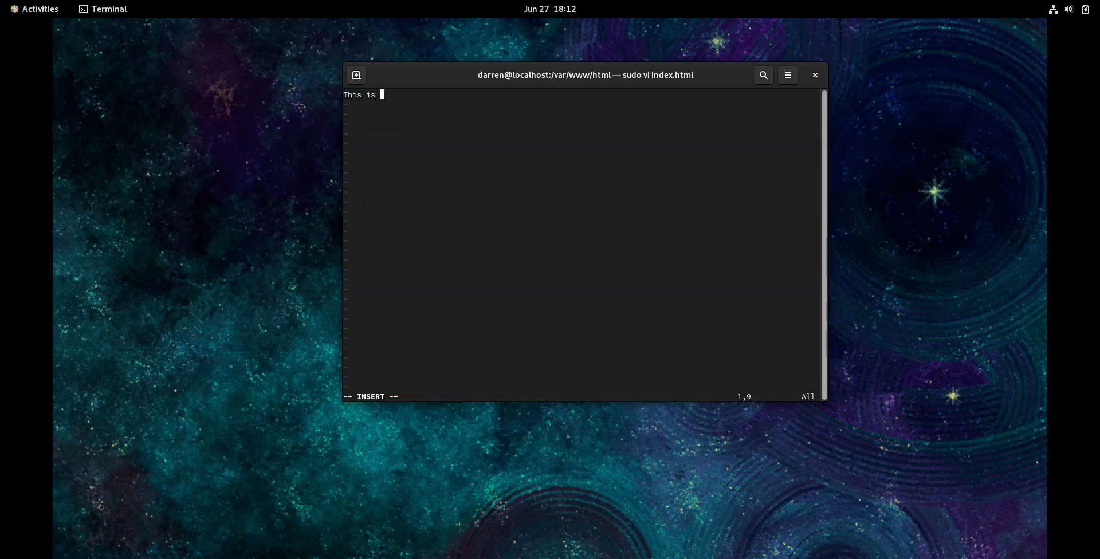
text(a new test page)
click(581, 396)
text(:wq)
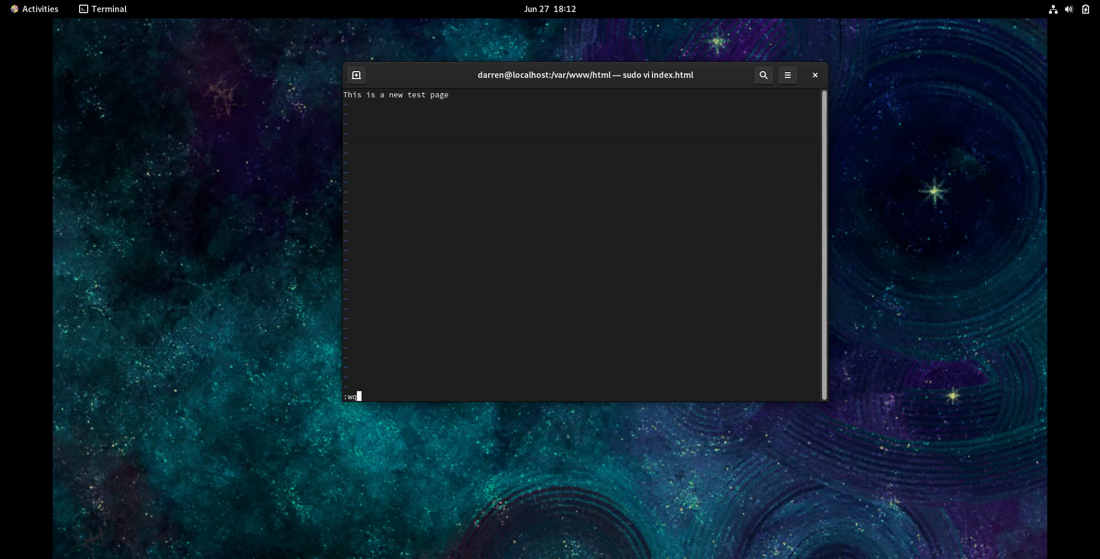
text(!)
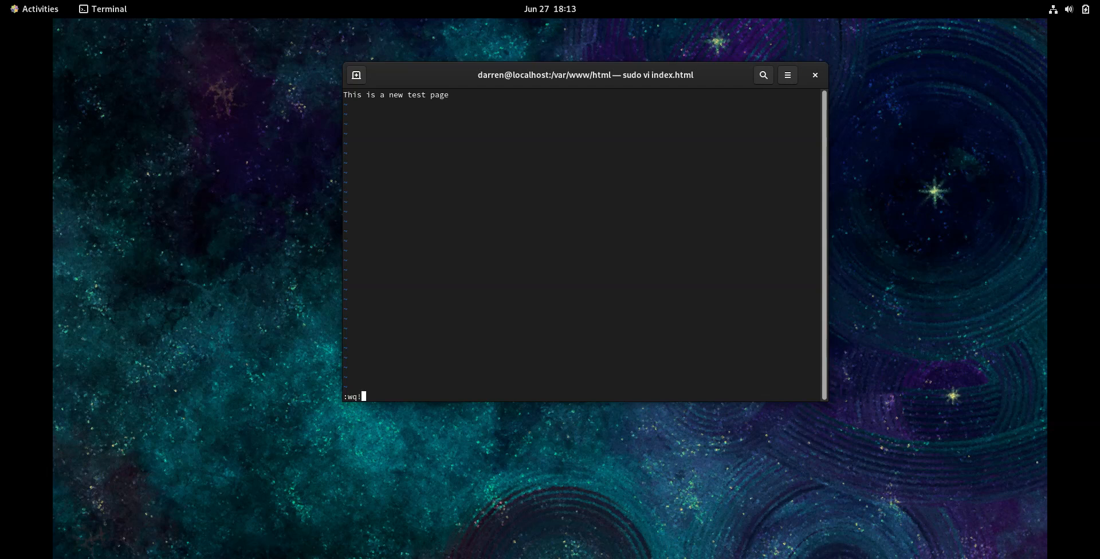
key(Return)
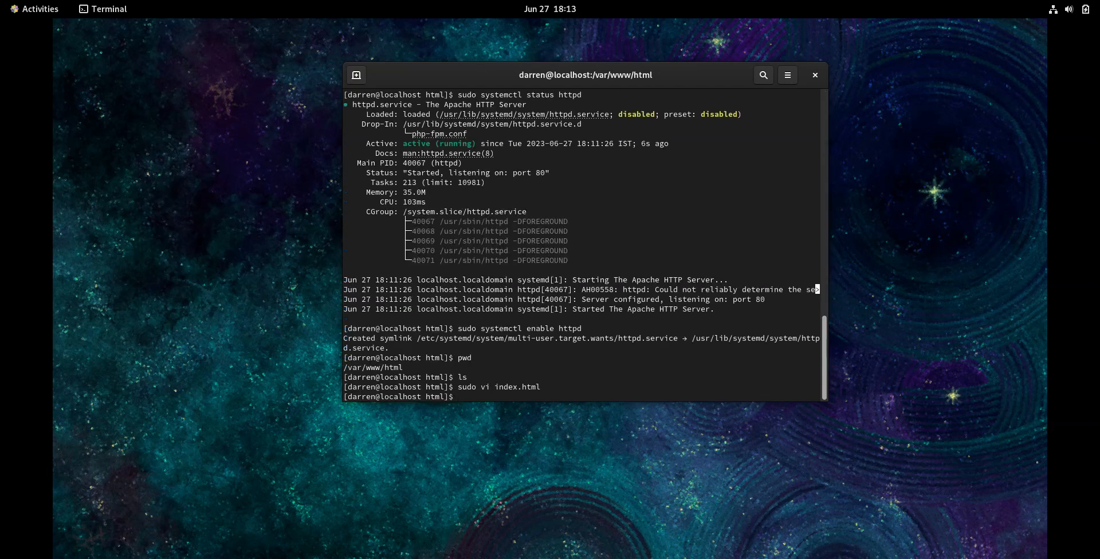
Step: Run sudo chown apache:apache index.html
text(sudo)
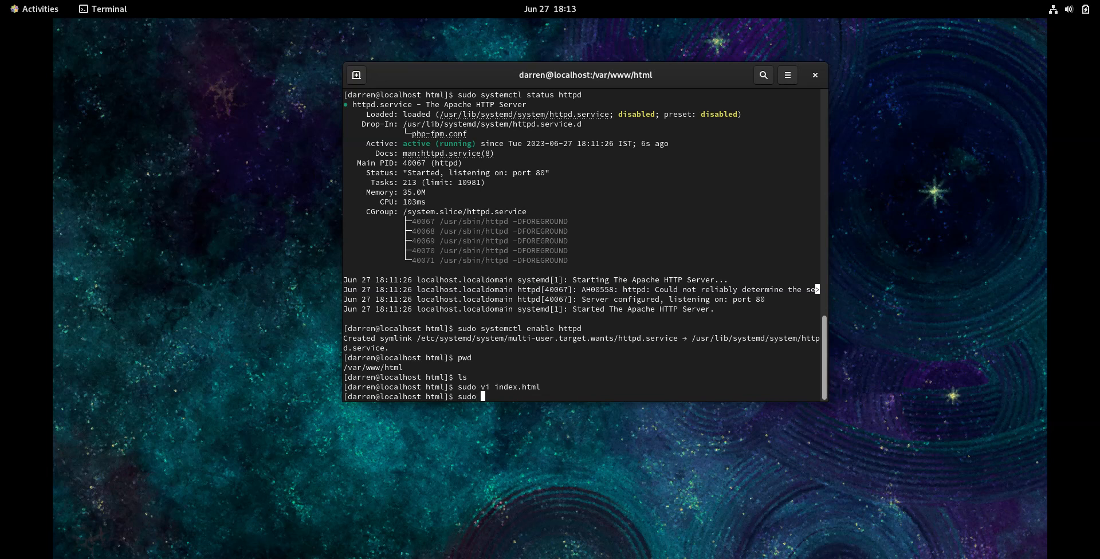
text(chown apache:a)
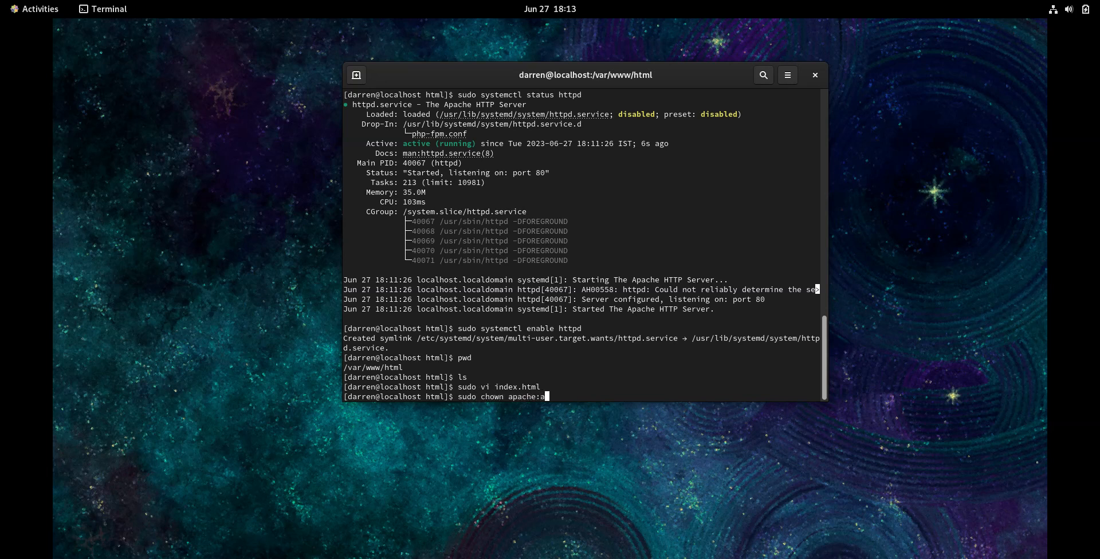
text(pa)
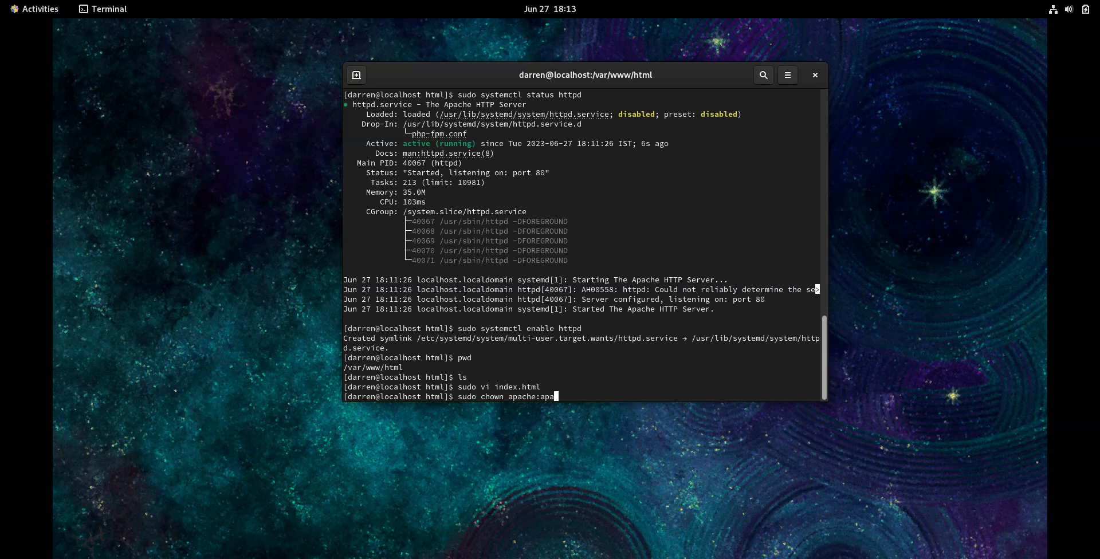
text(che)
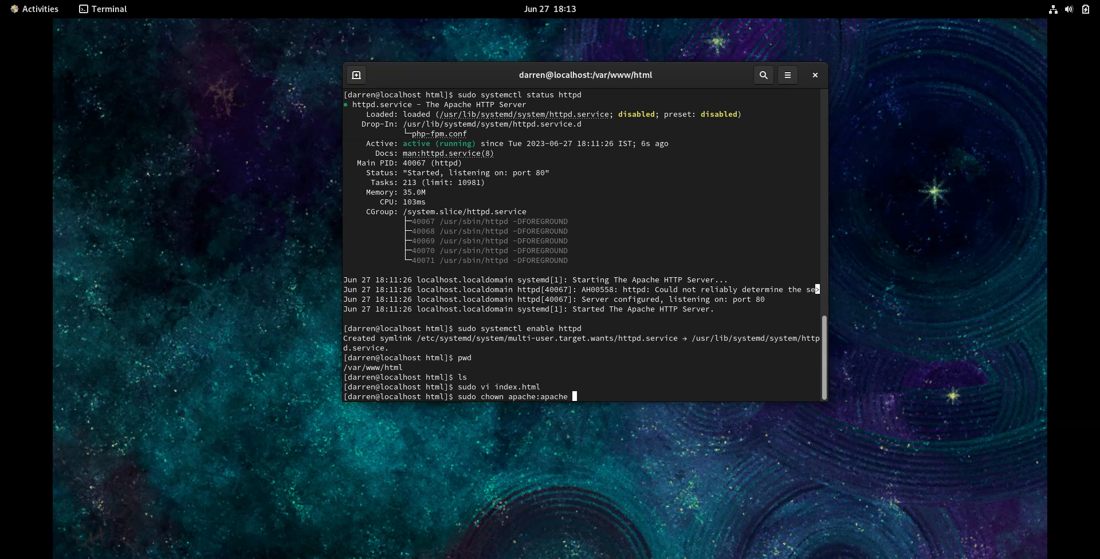
text(index.html)
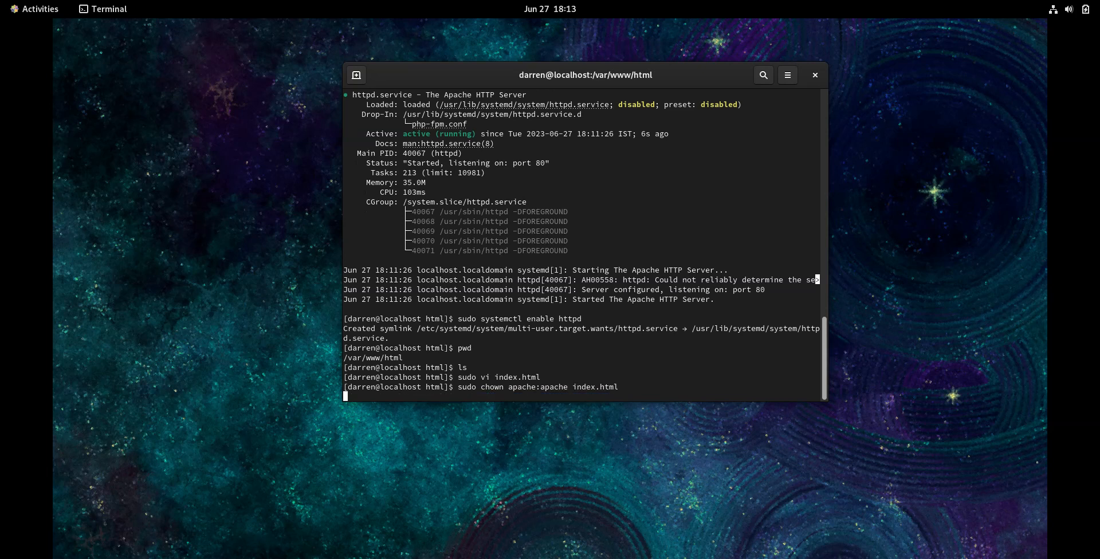
key(Return)
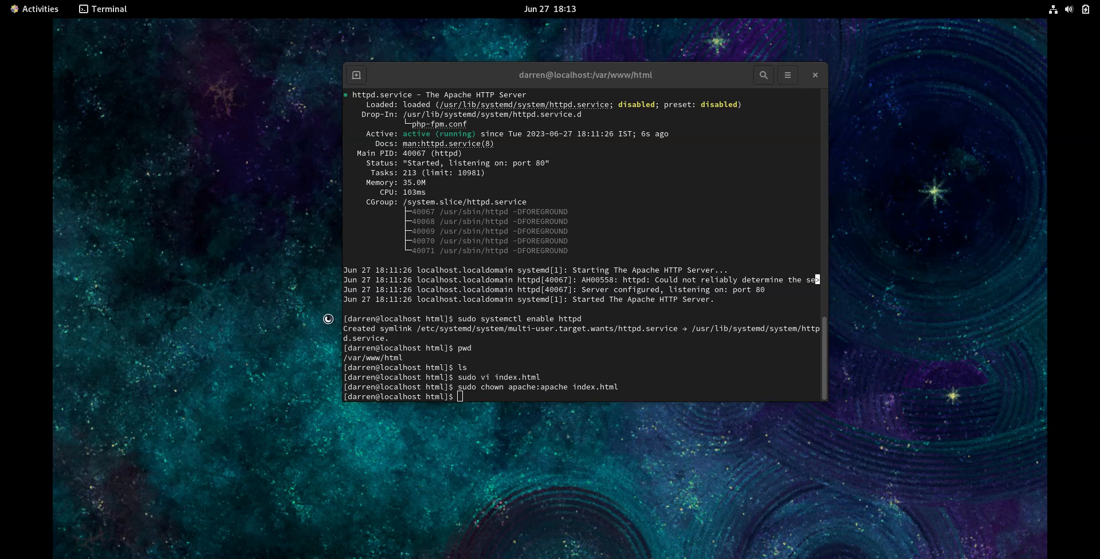
mouse_move(275, 189)
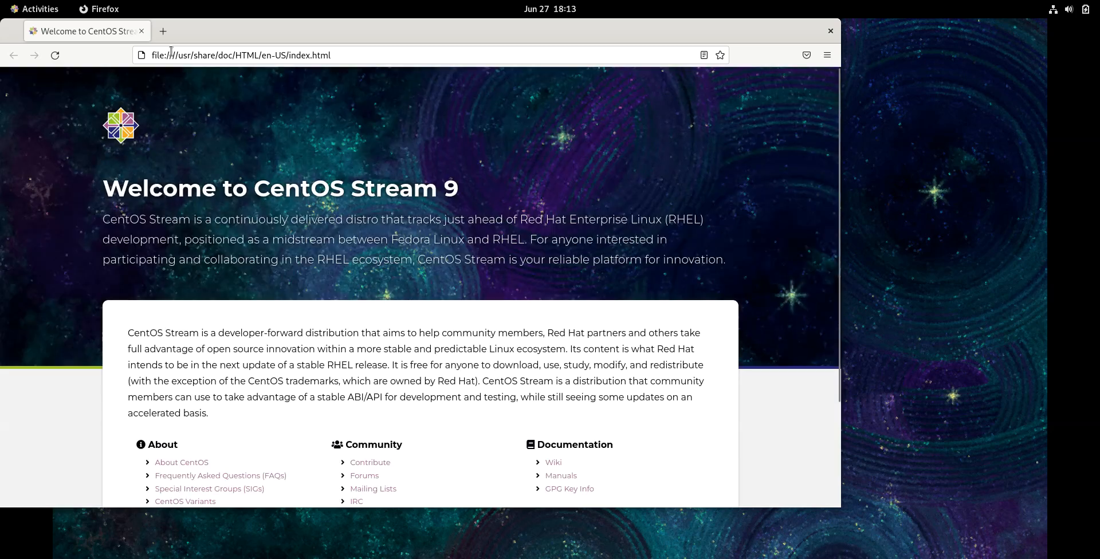
mouse_move(306, 237)
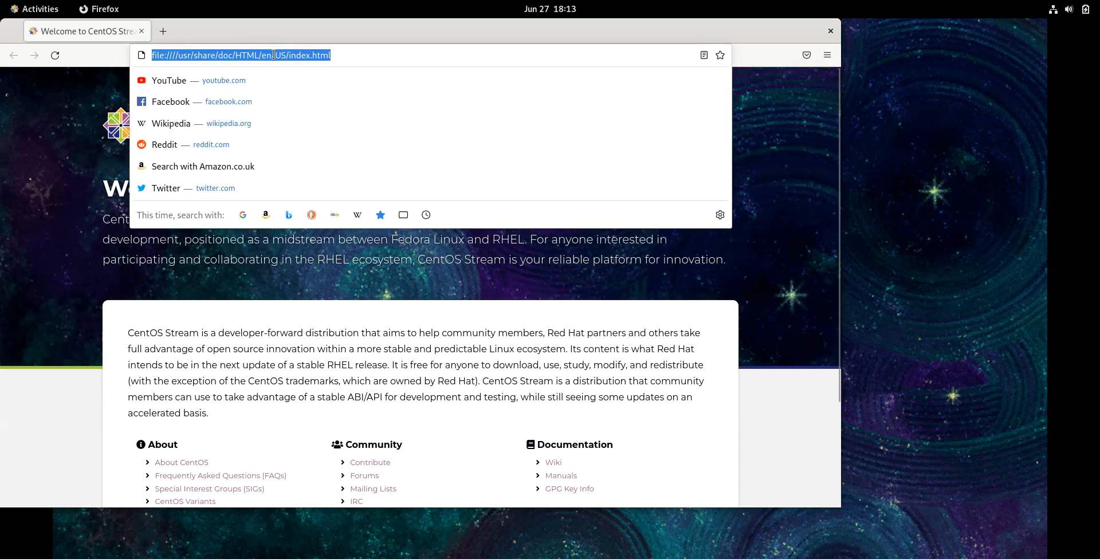
Step: Load localhost in Firefox to display the 'This is a new test page' page
text(local)
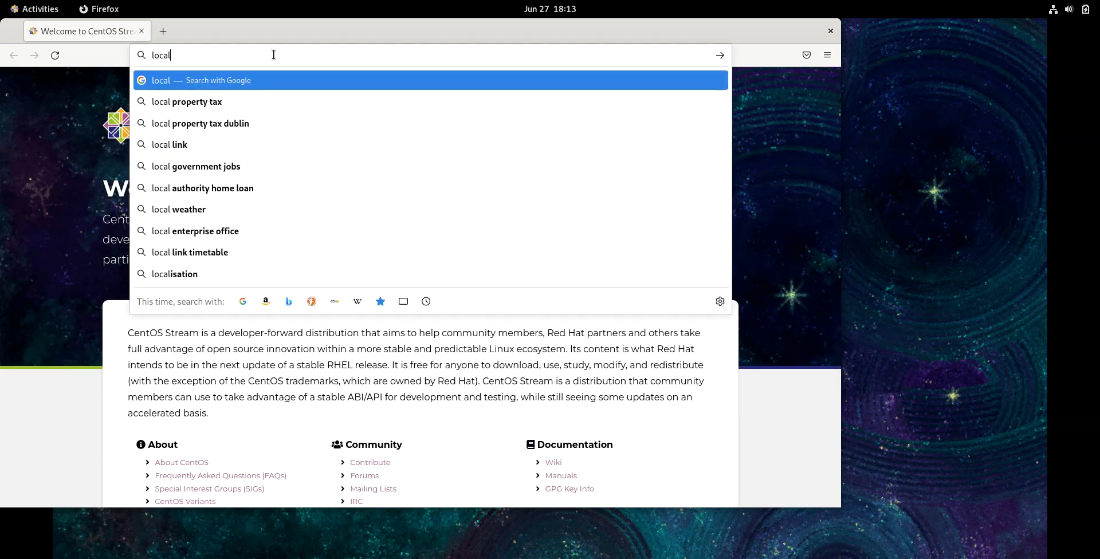
text(ho)
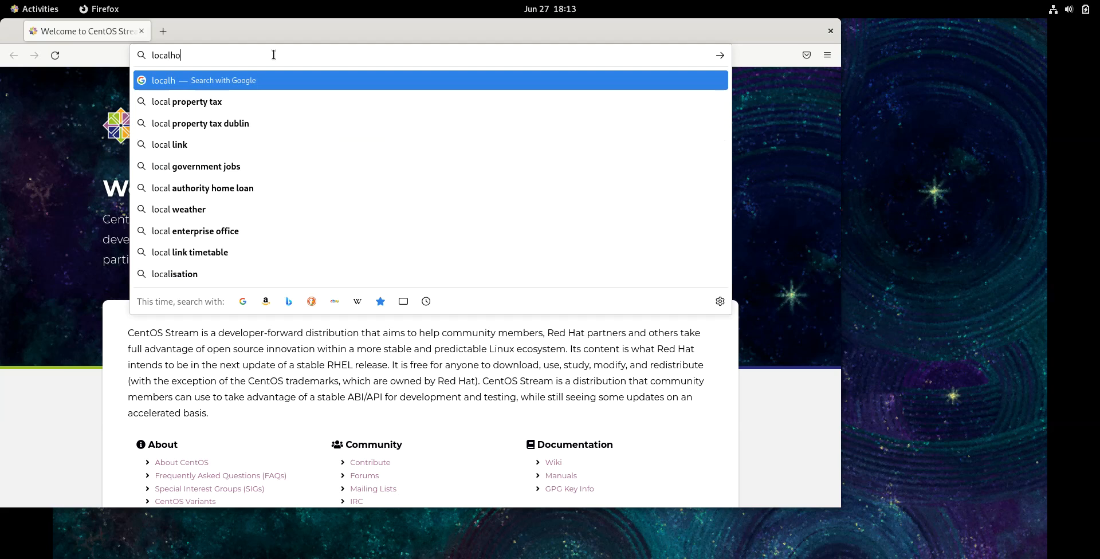
key(Return)
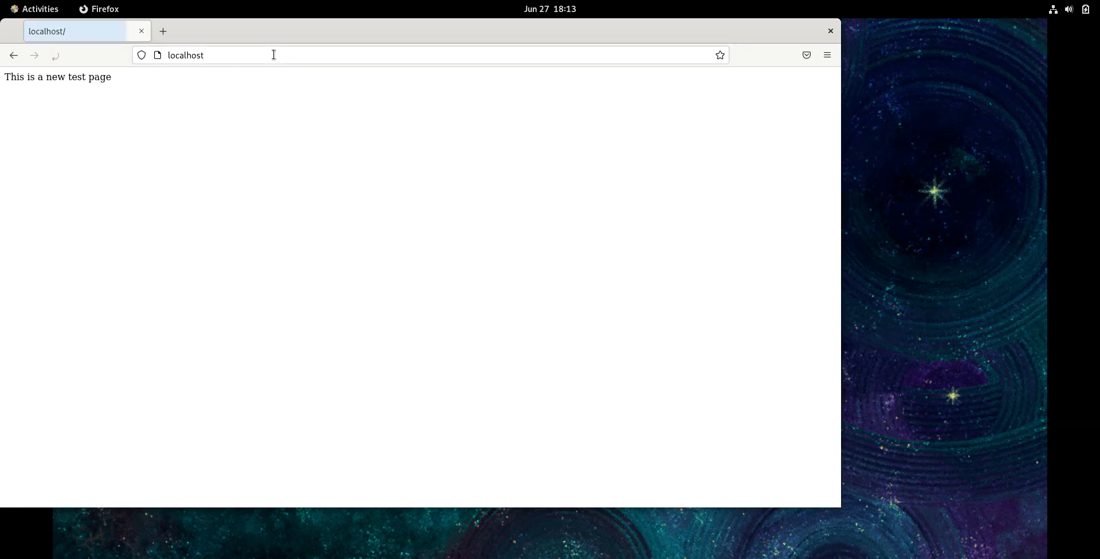